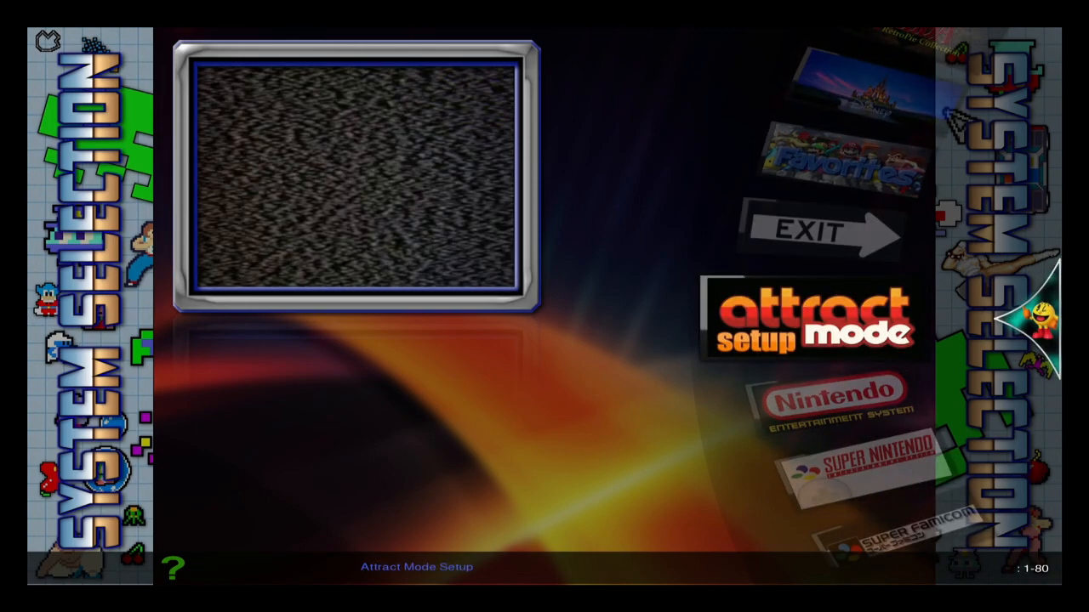
# Browse Configure Controls in Attract Mode Setup, then launch the File Manager (Midnight Commander)
pyautogui.scroll(-3)
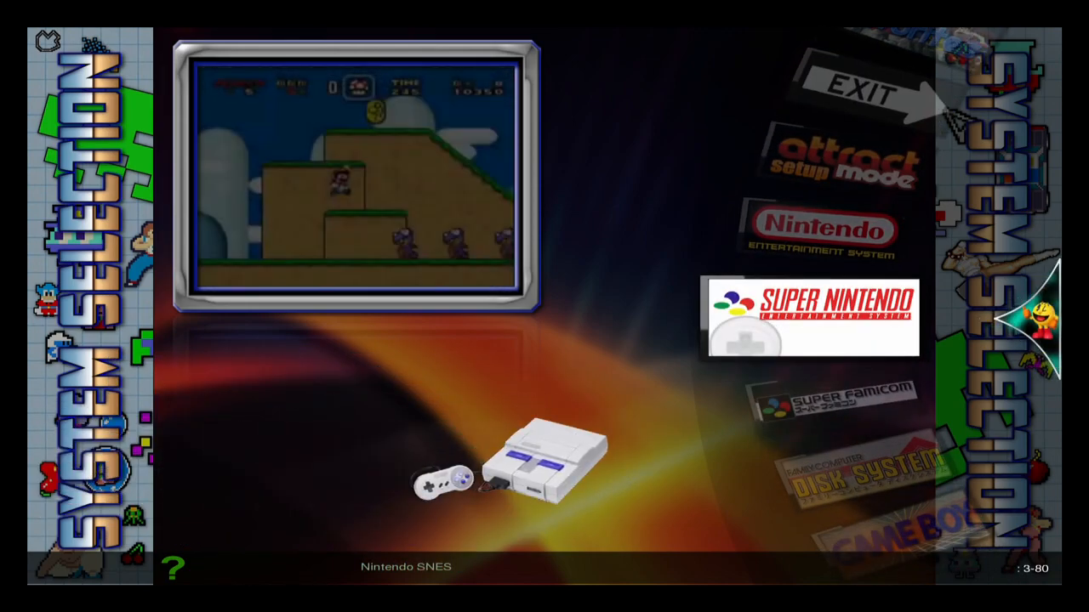
pyautogui.scroll(3)
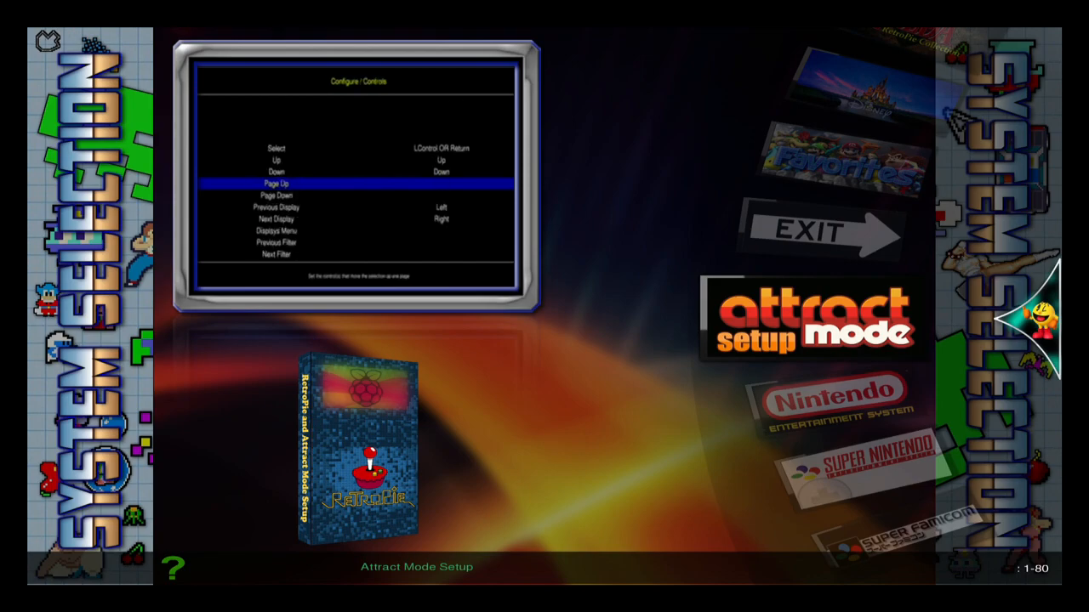
pyautogui.press('Up')
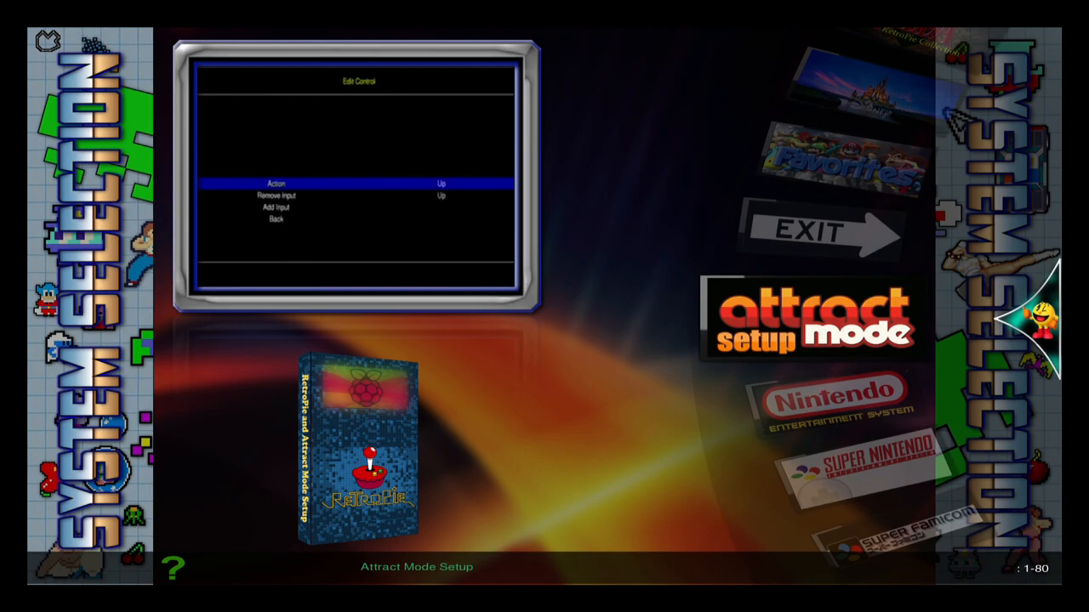
pyautogui.press('Down')
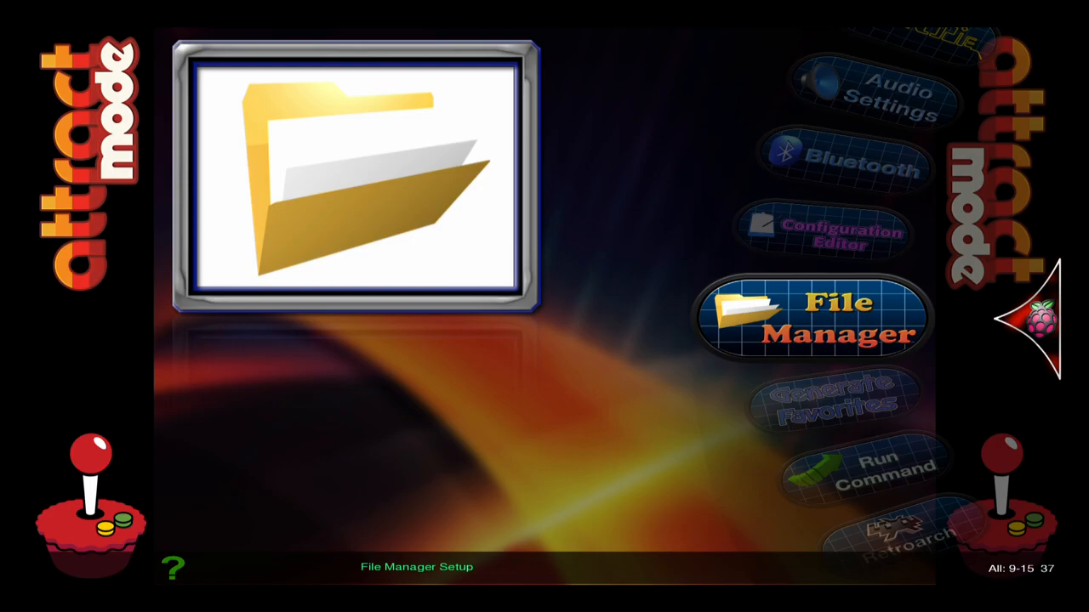
pyautogui.click(810, 320)
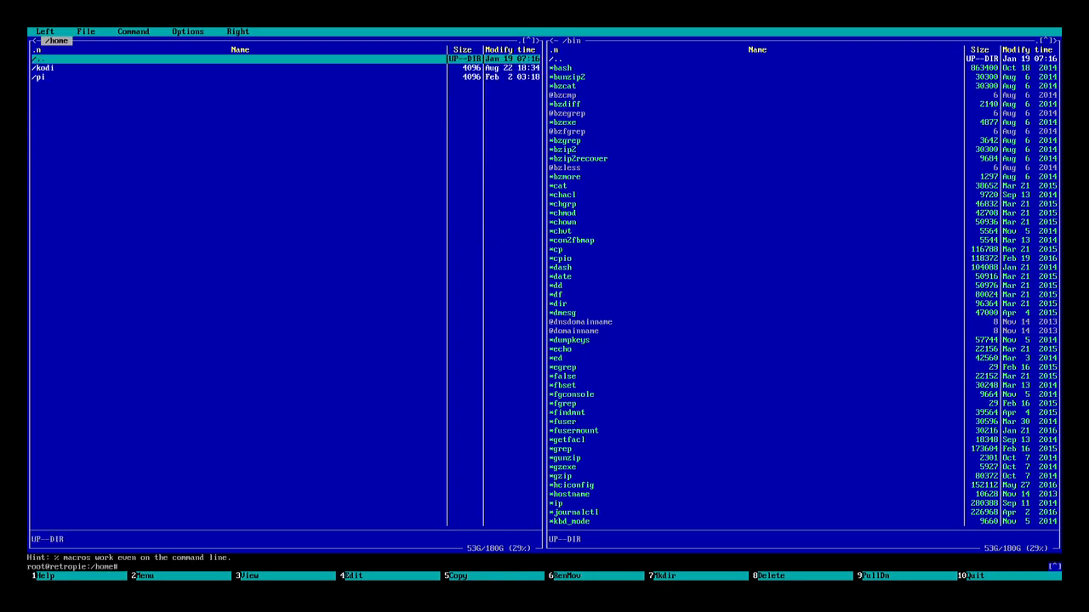
# Show /home/pi/RetroPie/roms/attract in one pane and /home/pi/.attract in the other
pyautogui.doubleClick(38, 77)
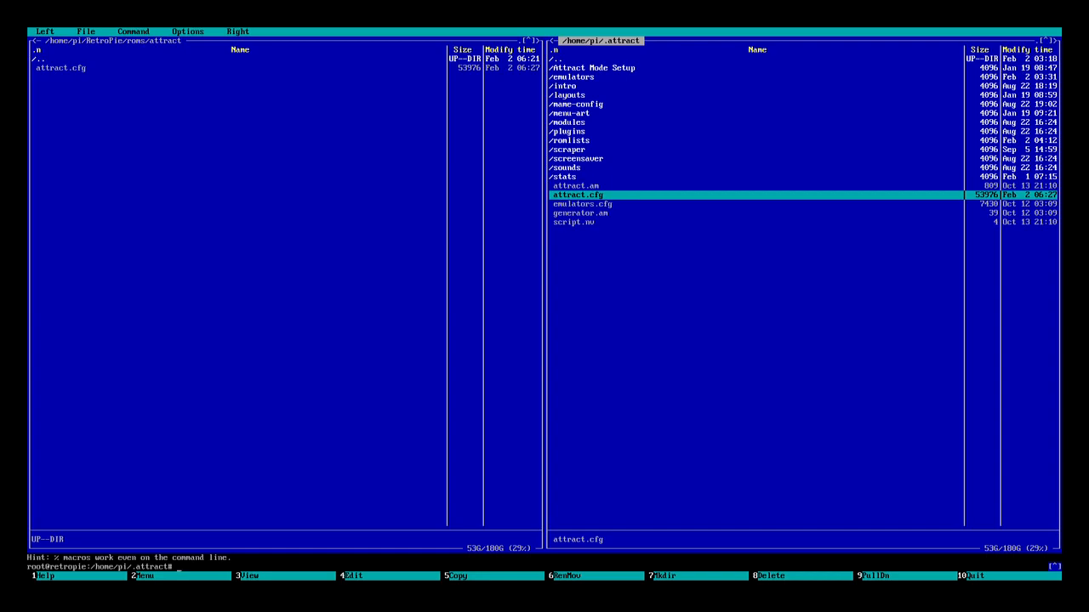
# Copy attract.cfg from .attract into RetroPie/roms/attract, overwriting the existing copy
pyautogui.press('Down')
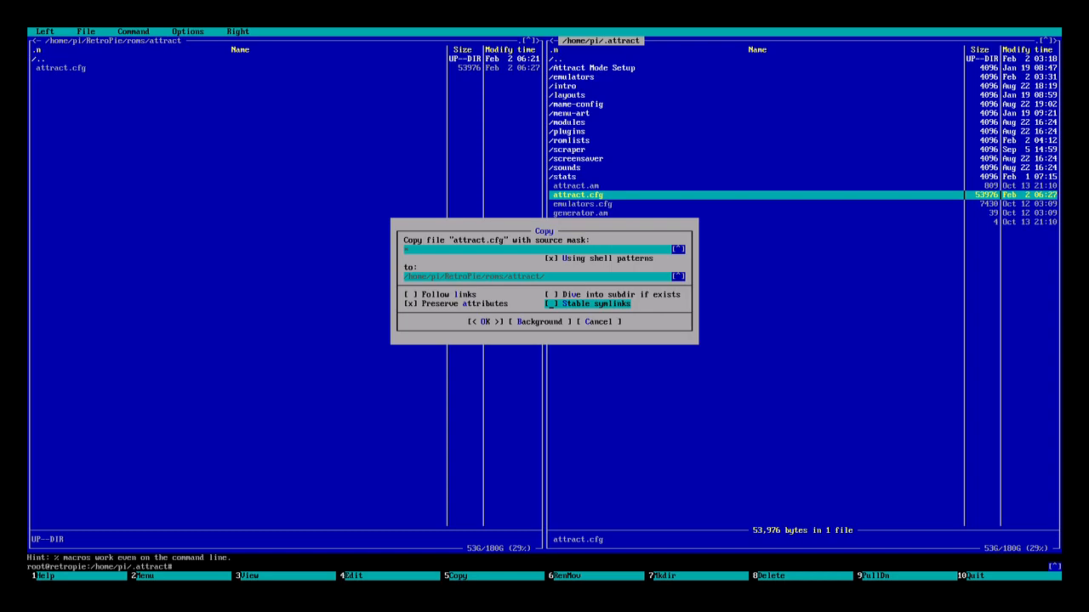
pyautogui.click(483, 321)
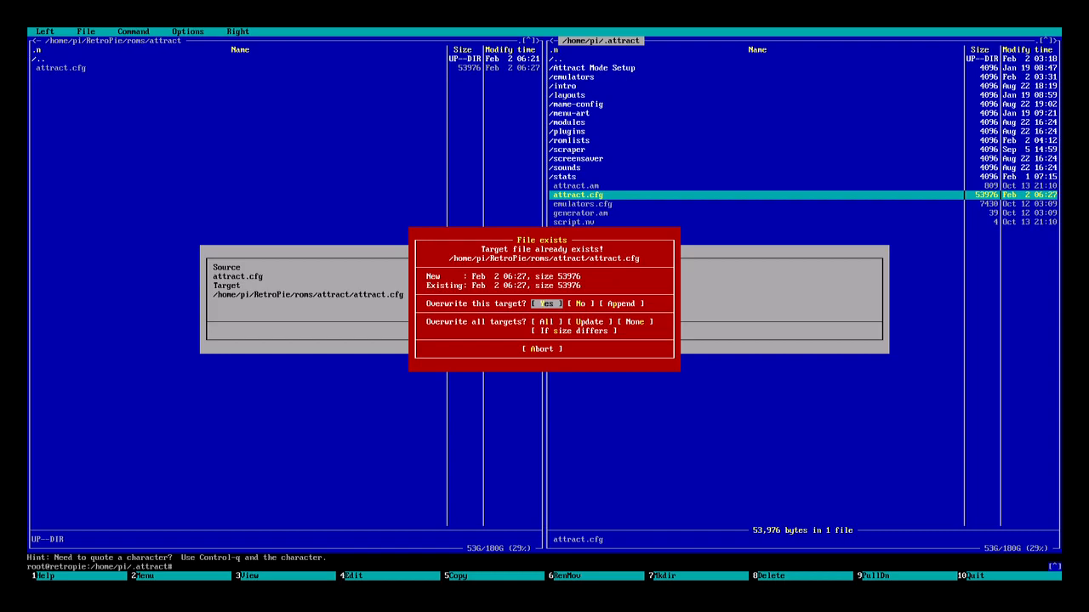
pyautogui.click(544, 303)
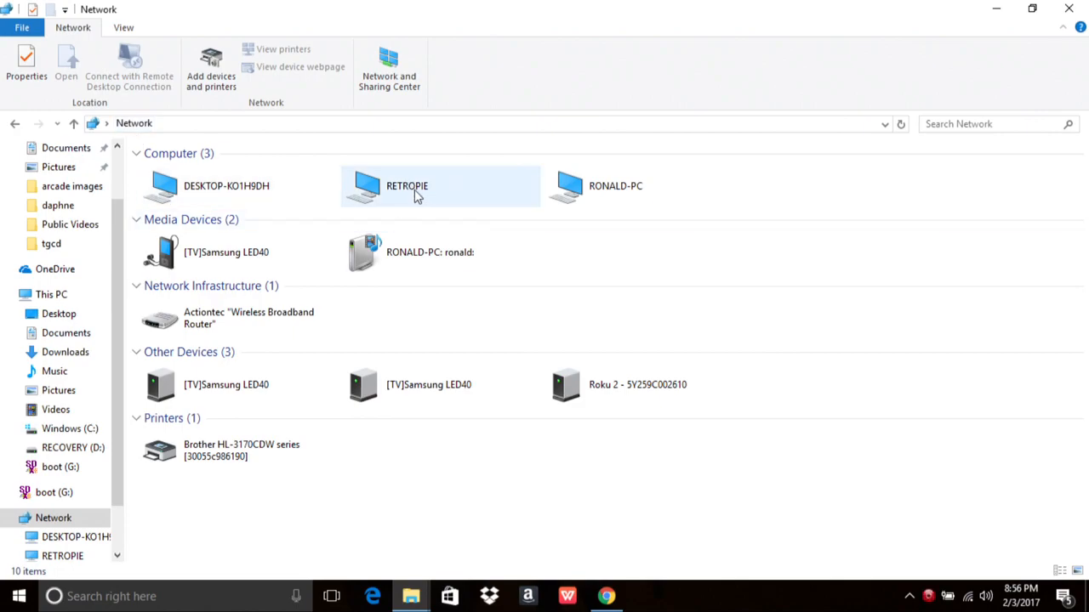
pyautogui.moveTo(435, 208)
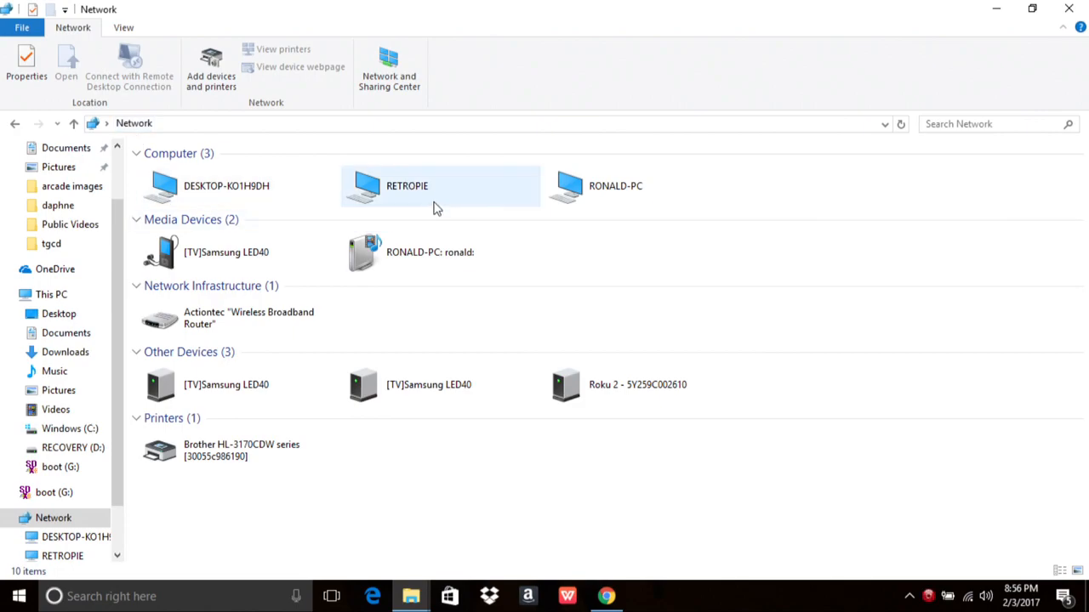
pyautogui.moveTo(400, 194)
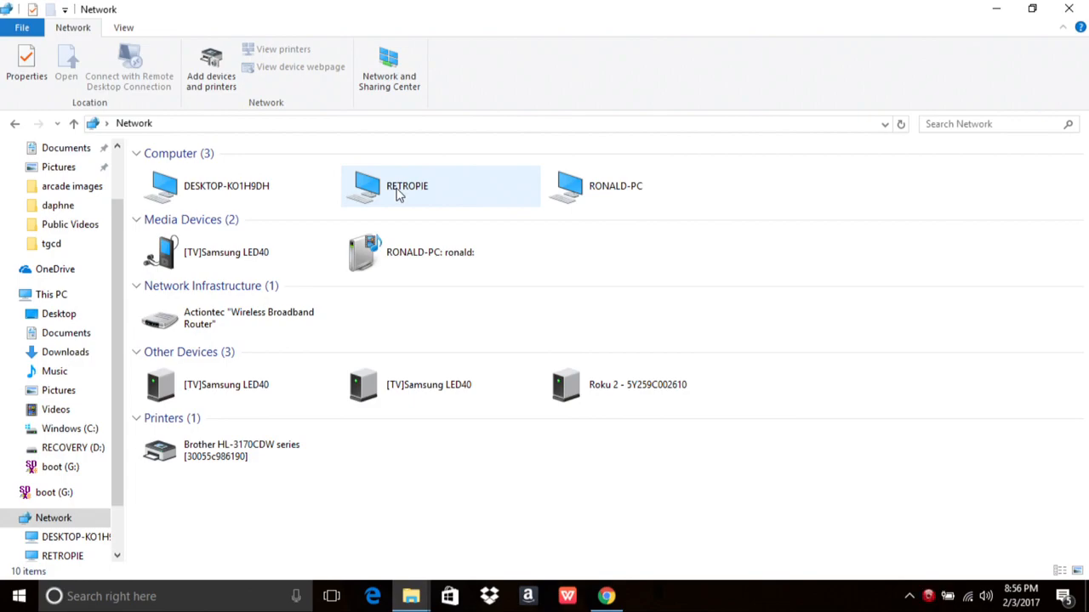
# Open attract.cfg from RETROPIE's roms attract network share into Notepad
pyautogui.doubleClick(406, 185)
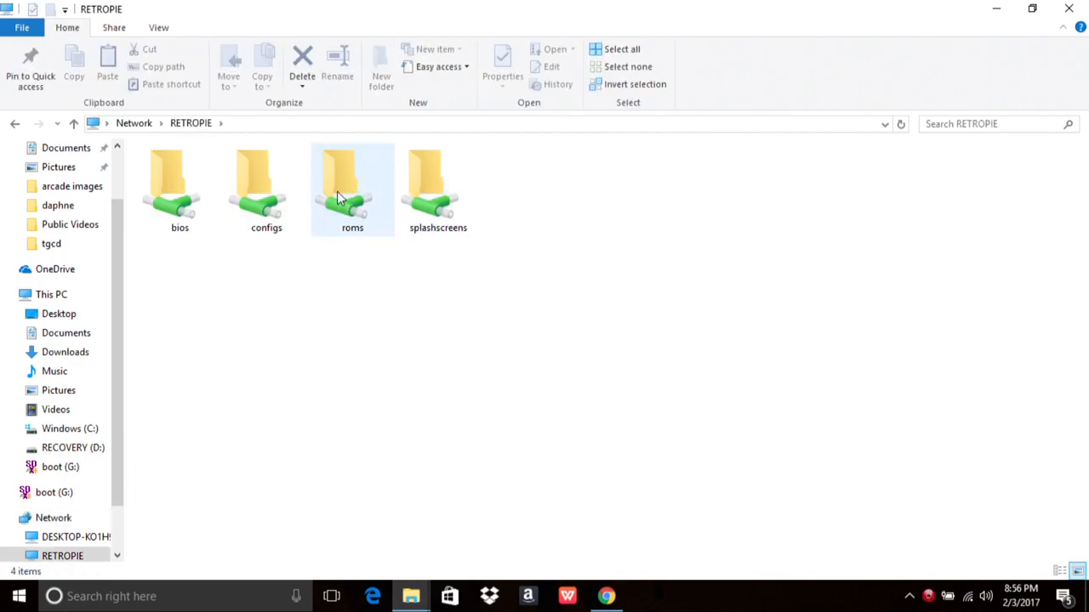
pyautogui.doubleClick(352, 187)
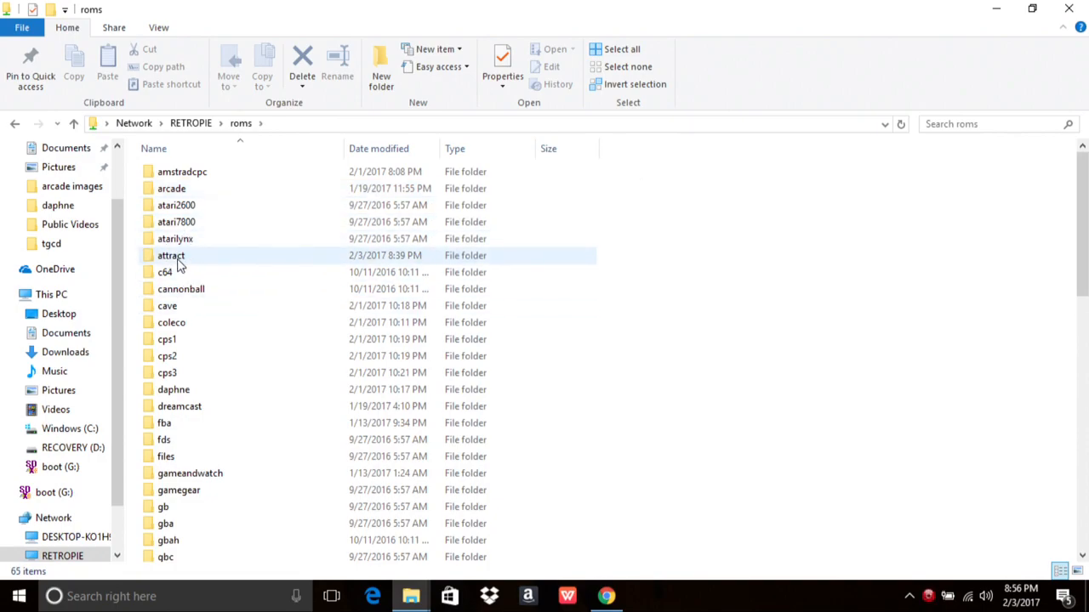
pyautogui.doubleClick(170, 255)
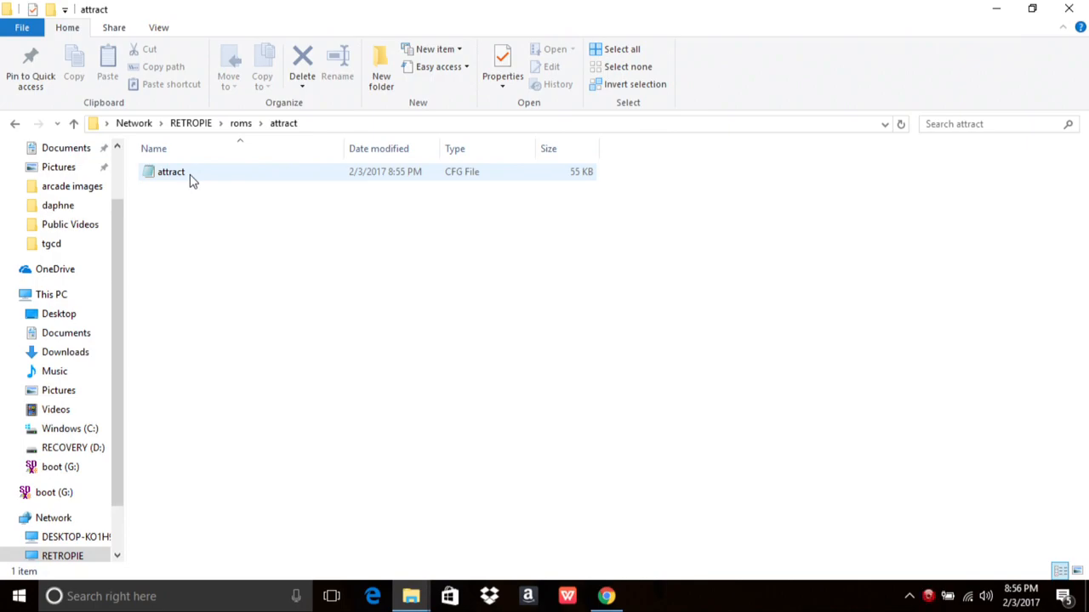
pyautogui.doubleClick(170, 170)
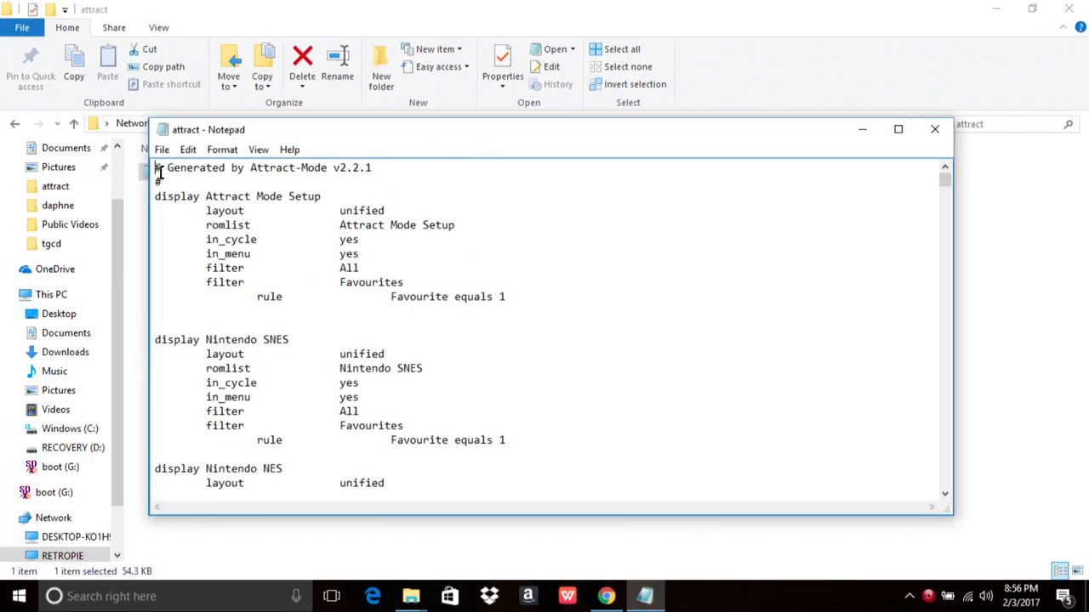
pyautogui.moveTo(453, 371)
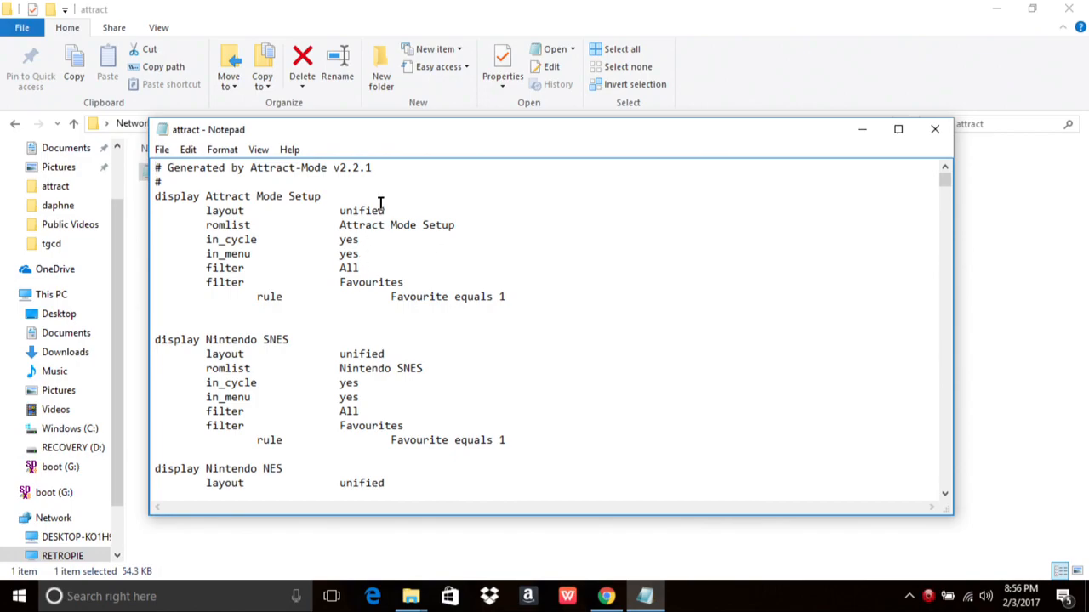
pyautogui.moveTo(479, 239)
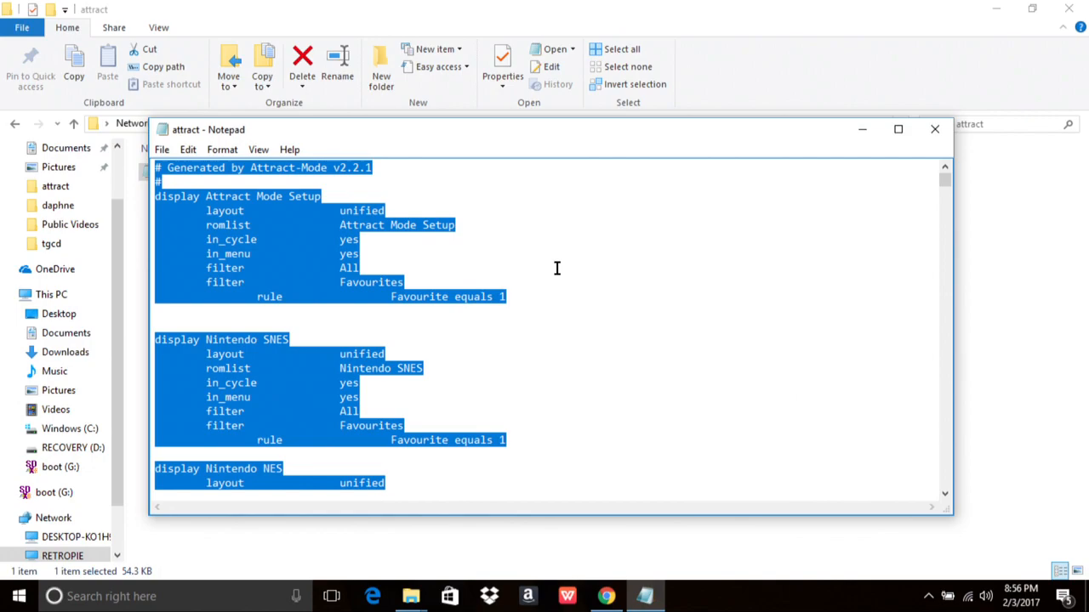
pyautogui.click(509, 254)
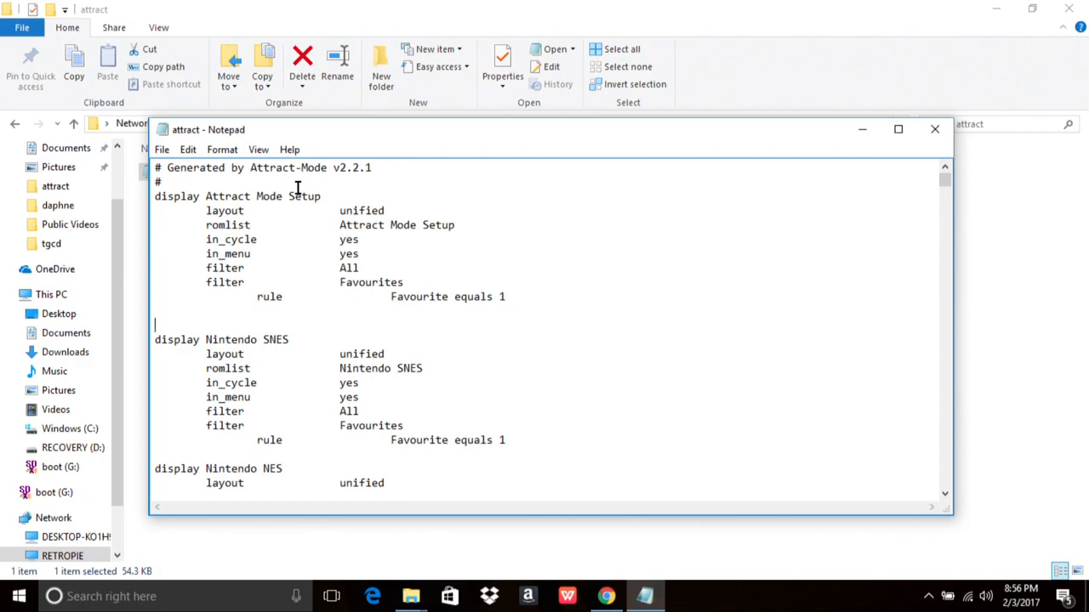
pyautogui.moveTo(282, 276)
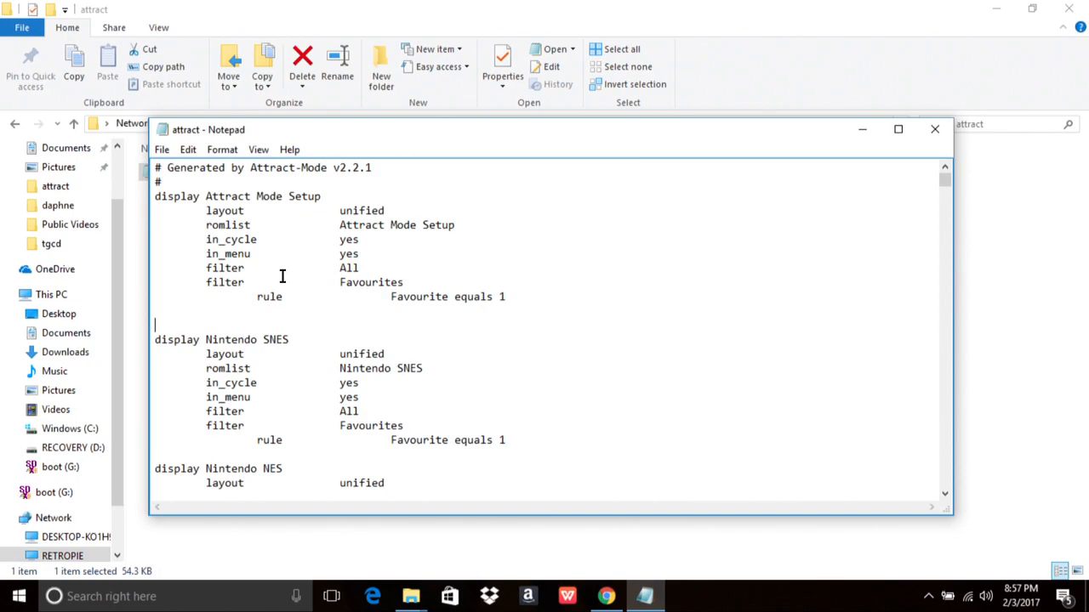
pyautogui.scroll(-3)
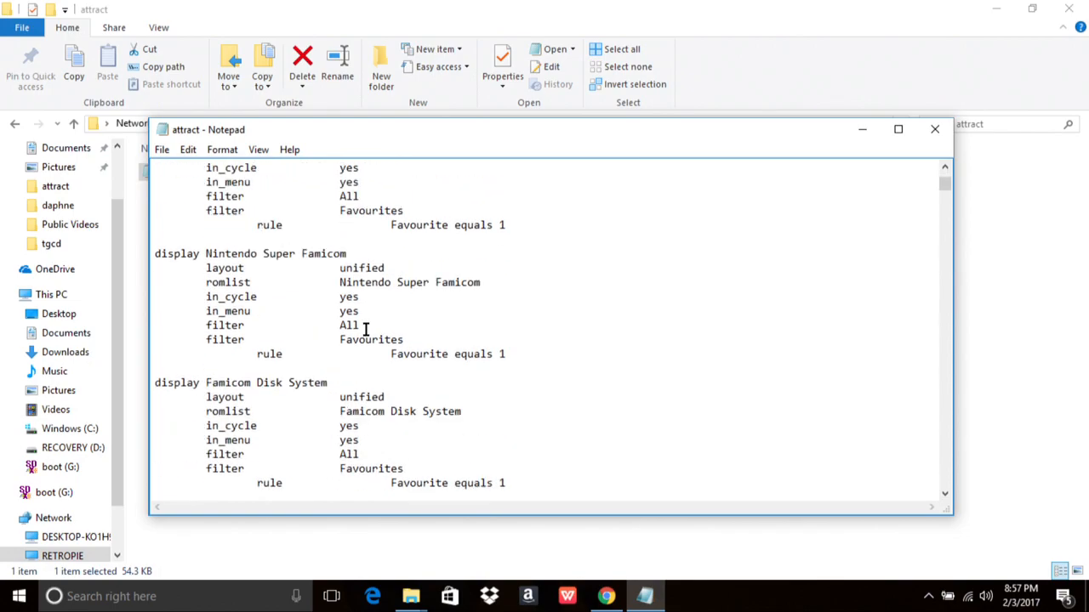
pyautogui.scroll(-3)
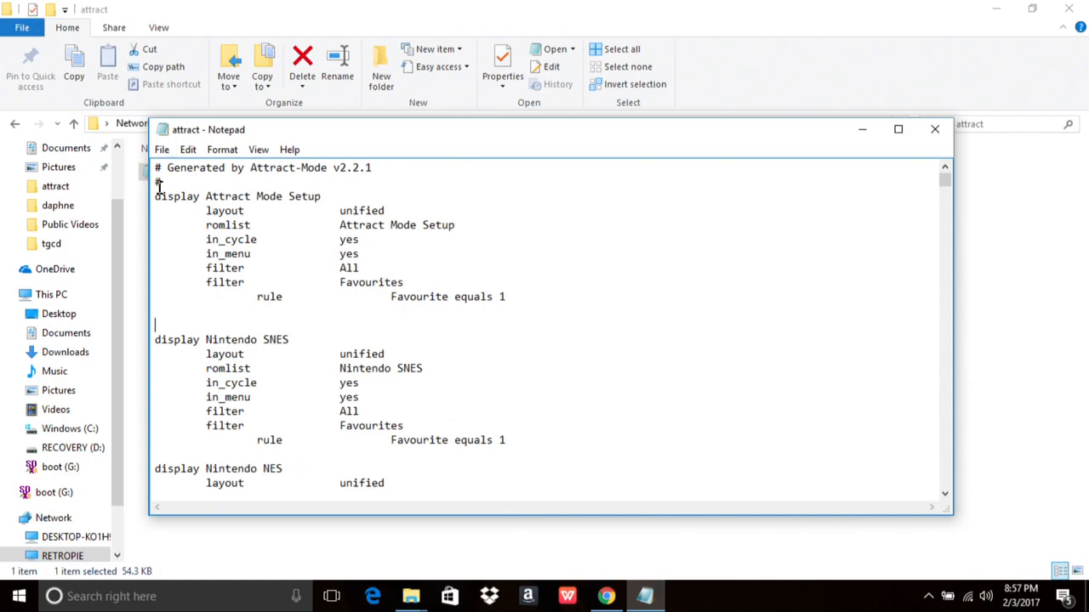
pyautogui.doubleClick(177, 196)
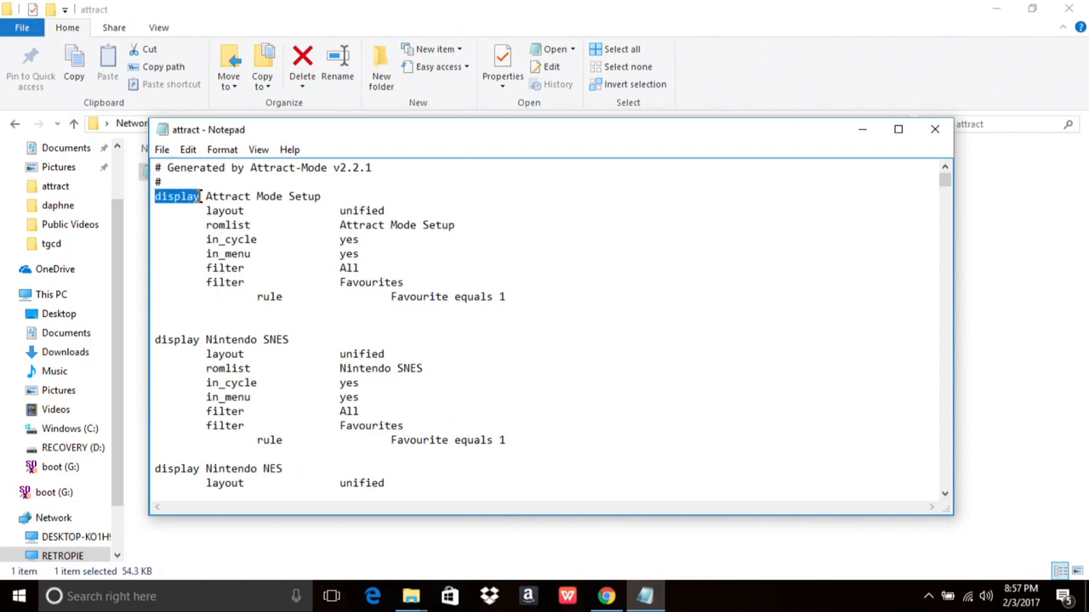
pyautogui.scroll(-3)
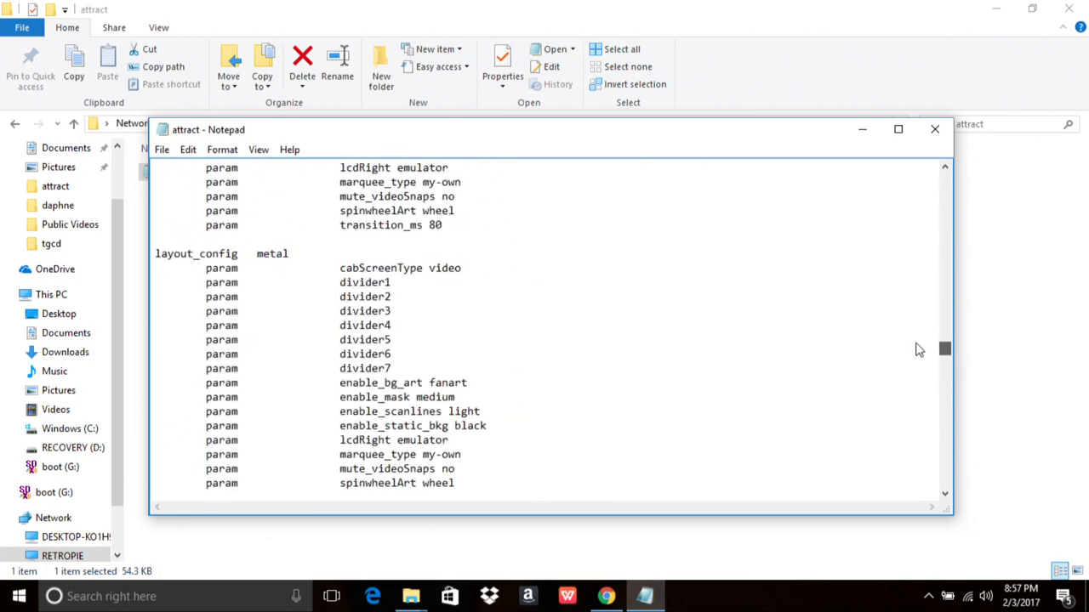
pyautogui.scroll(-3)
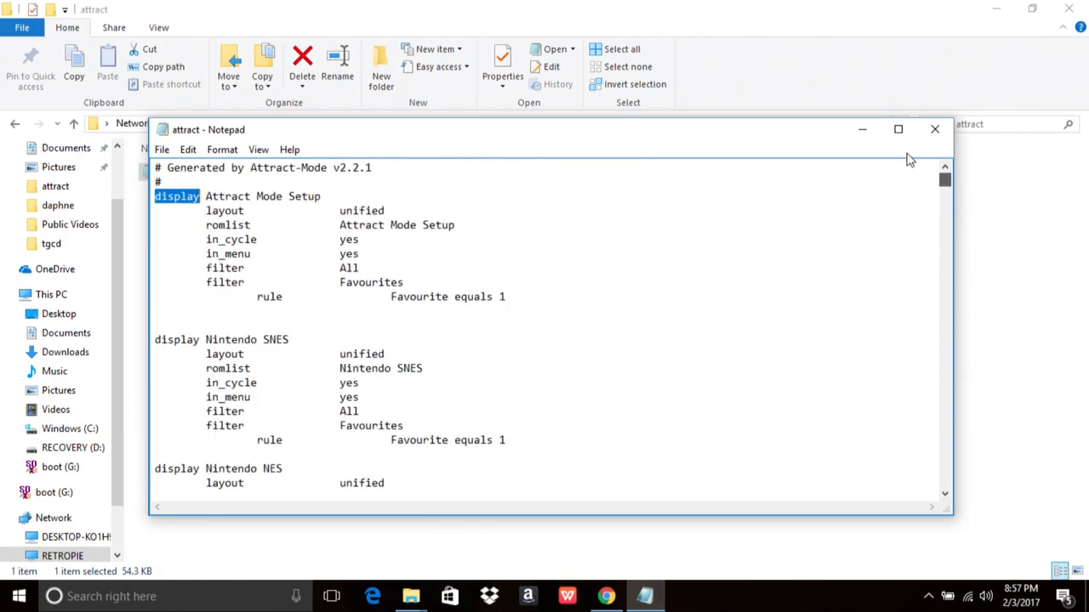
pyautogui.click(228, 239)
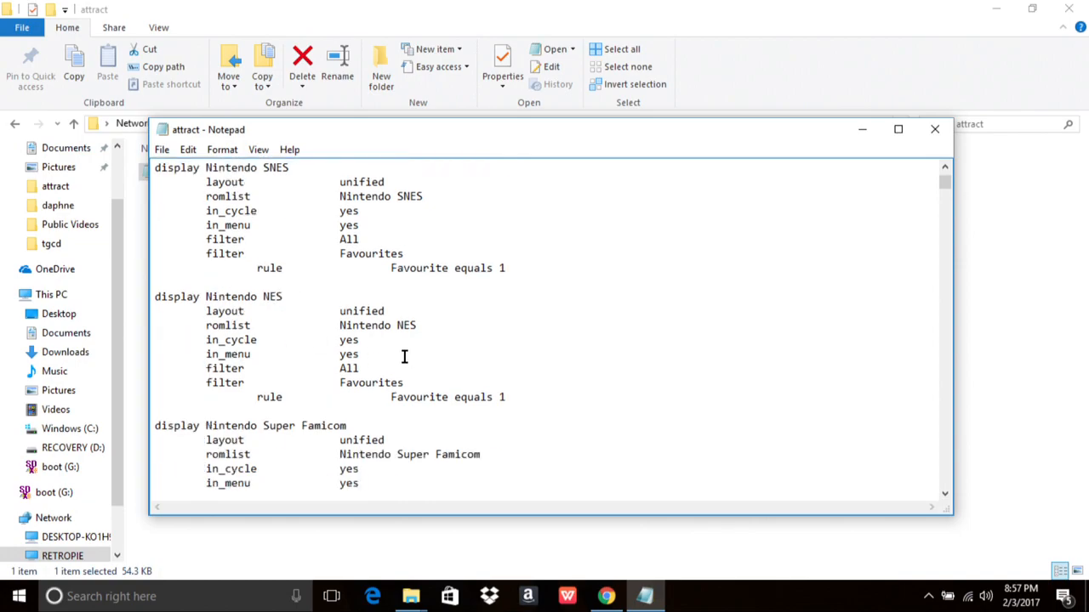
# Cut the 'display Nintendo Super Famicom' block, through its rule line, from below Nintendo NES
pyautogui.scroll(3)
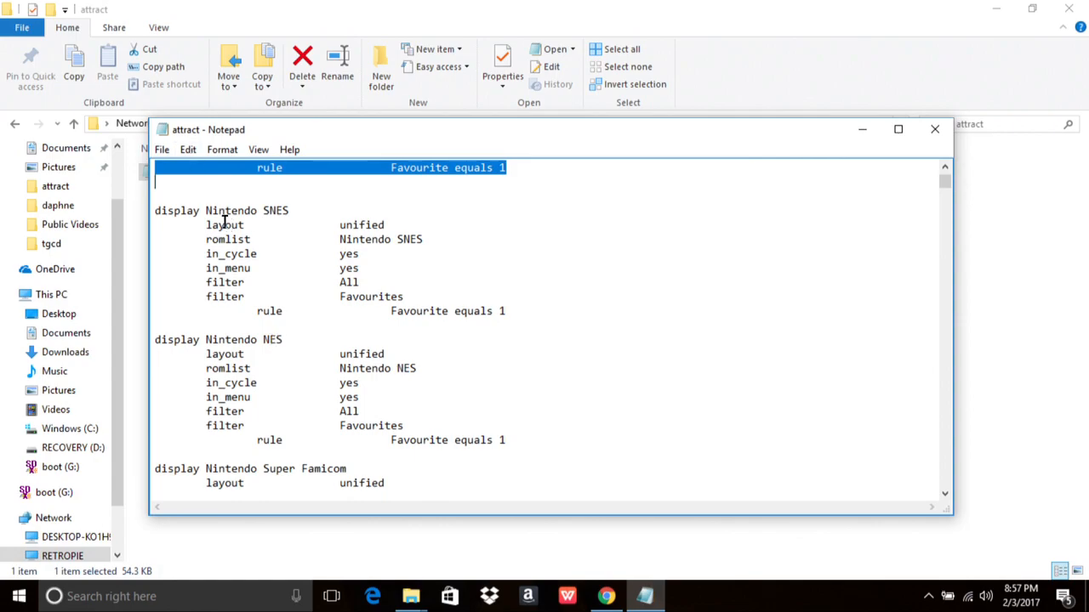
pyautogui.scroll(-3)
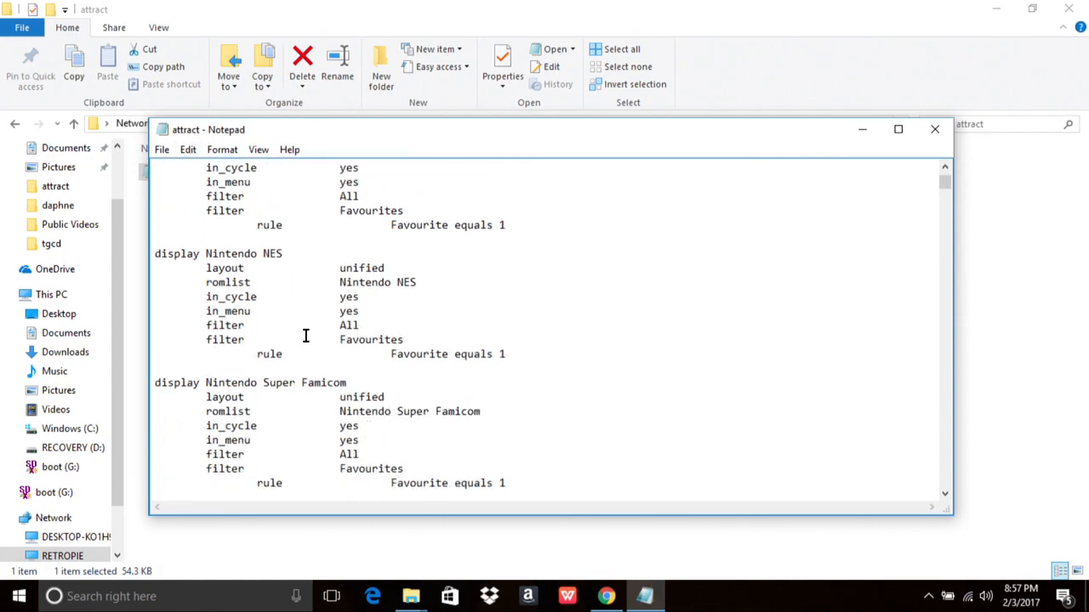
pyautogui.scroll(-3)
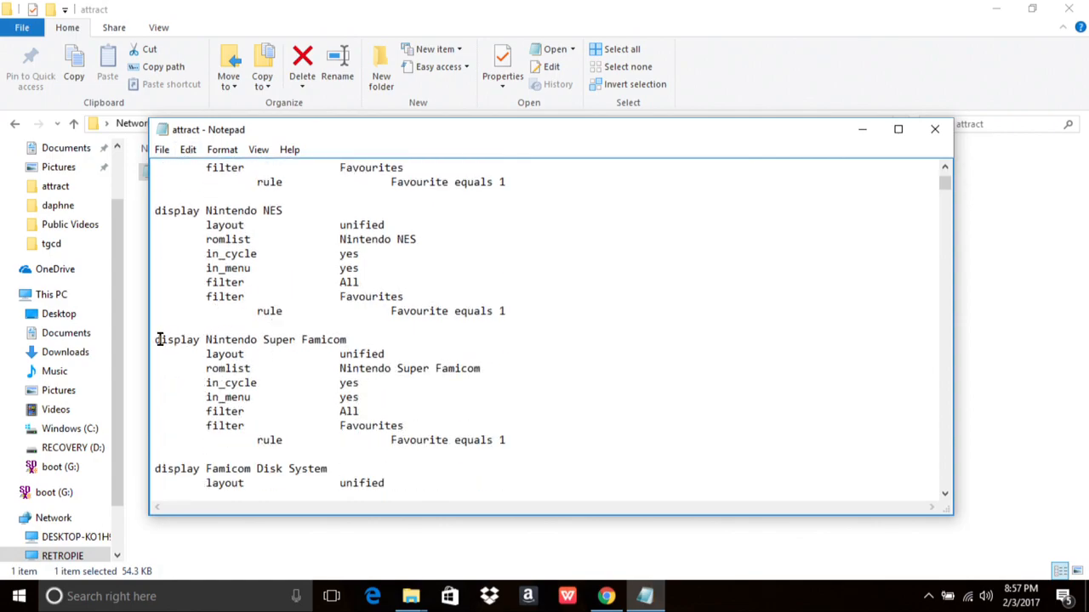
pyautogui.doubleClick(177, 340)
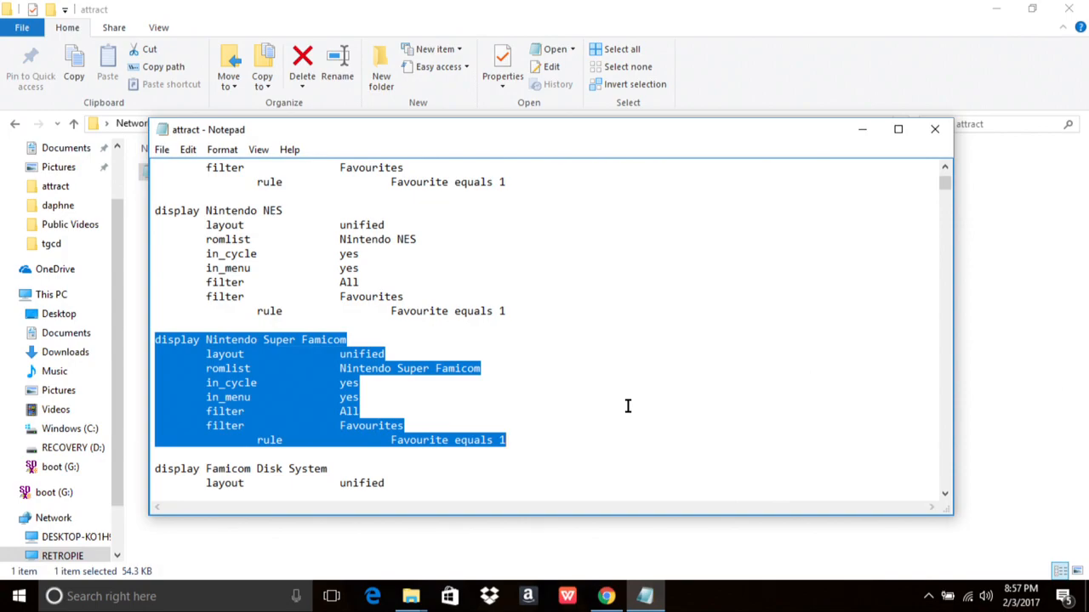
pyautogui.moveTo(260, 356)
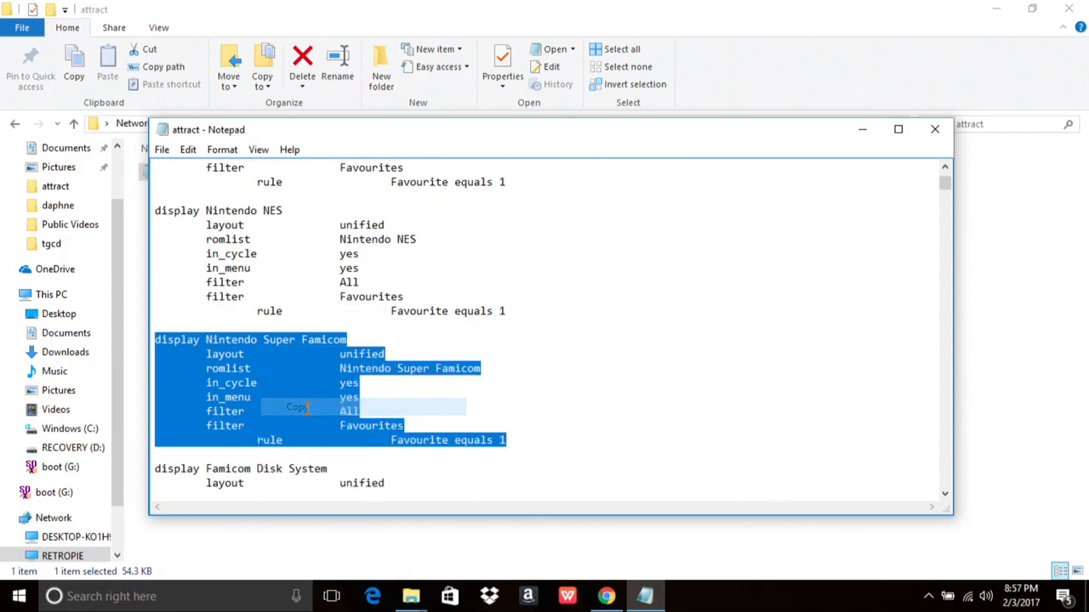
pyautogui.press('Delete')
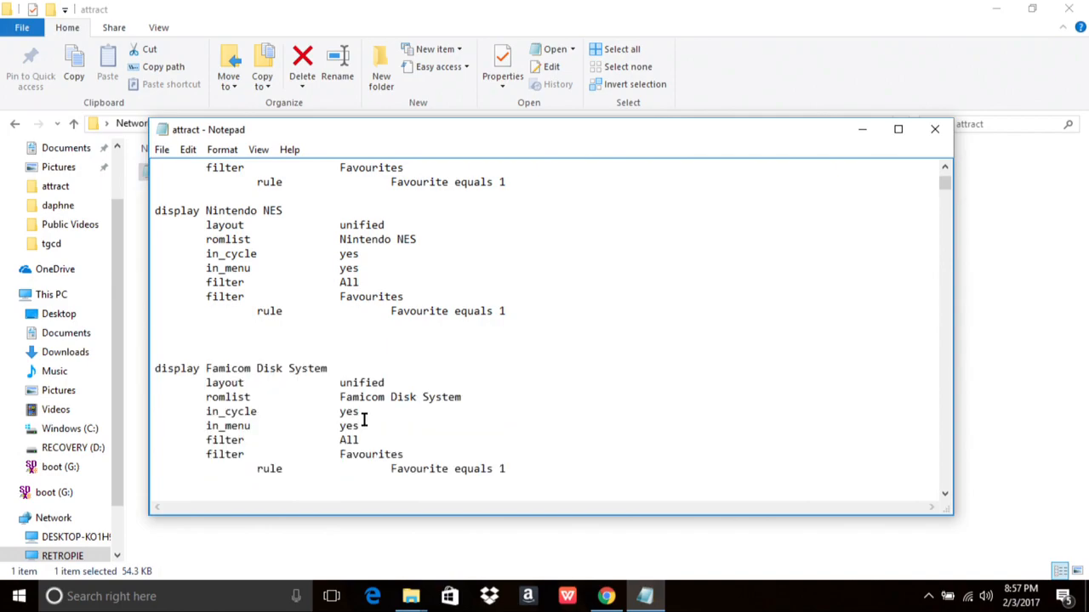
pyautogui.scroll(3)
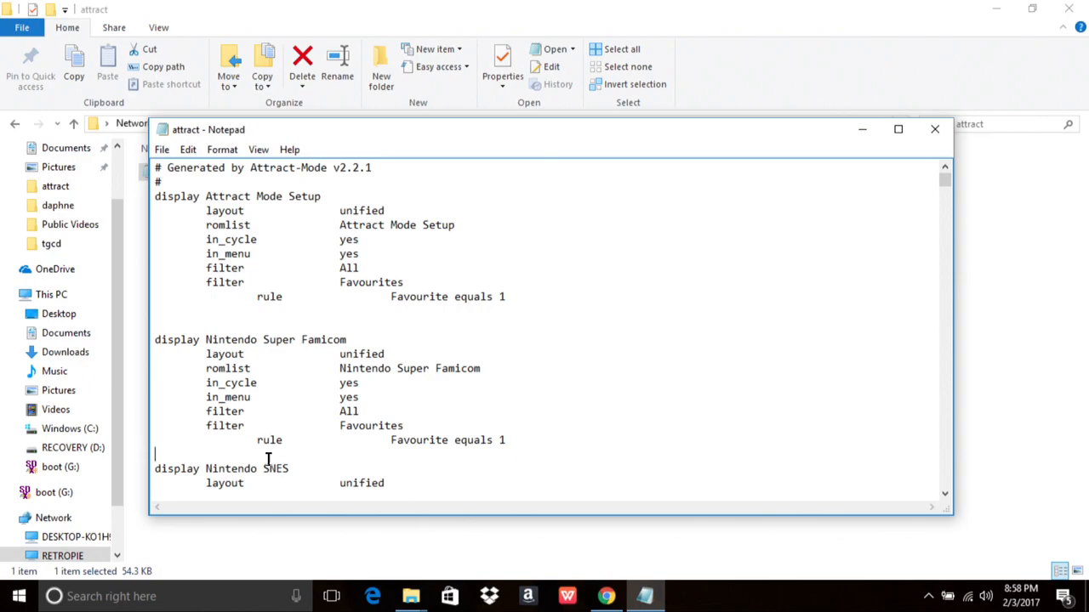
# Paste the Super Famicom block right after the Attract Mode Setup block and close Notepad
pyautogui.scroll(-3)
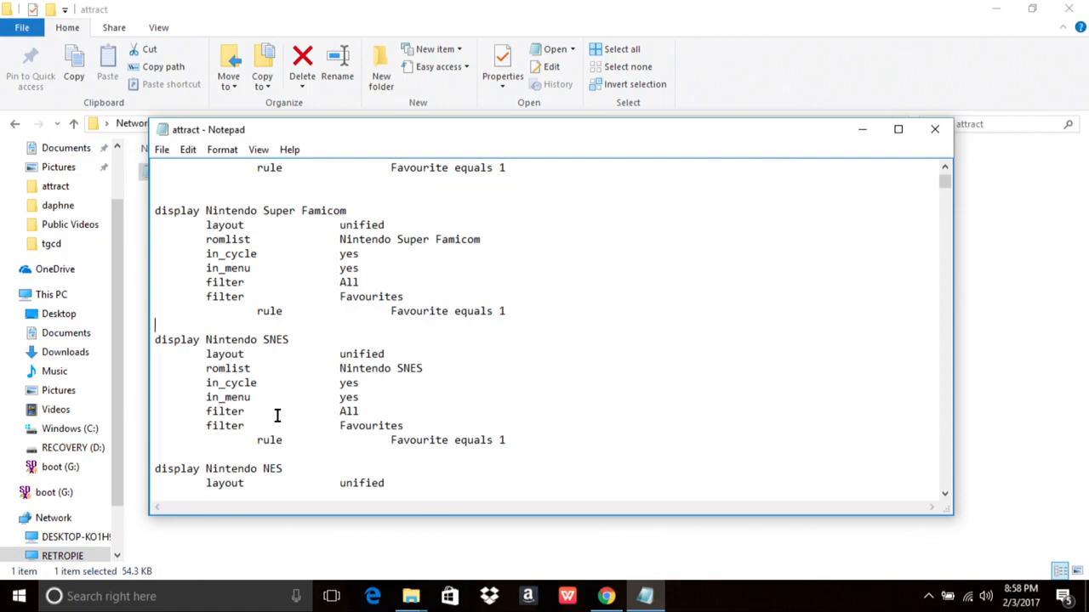
pyautogui.moveTo(264, 253)
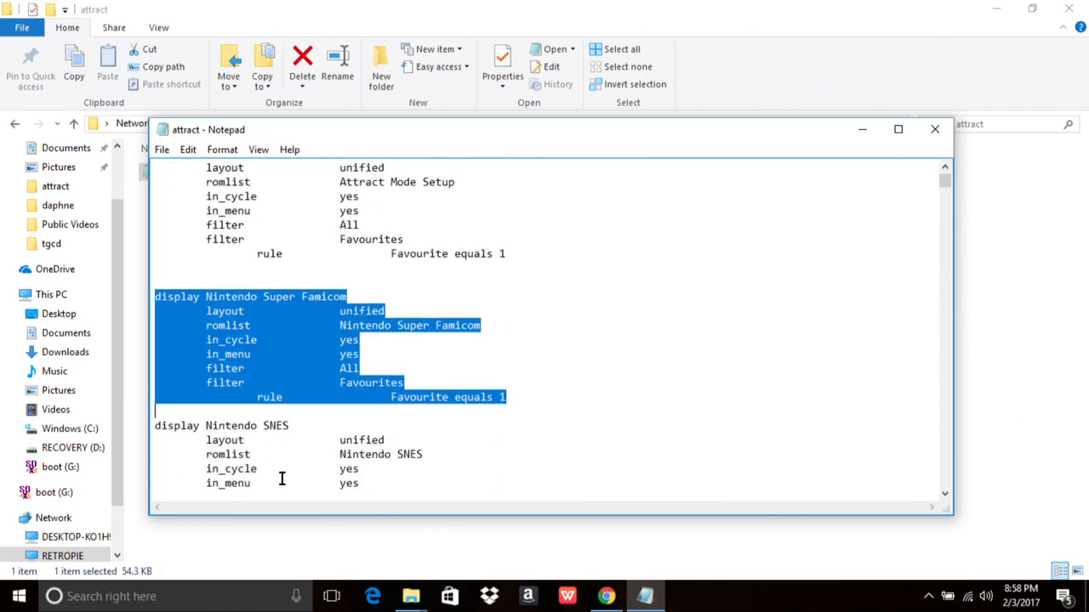
pyautogui.click(161, 150)
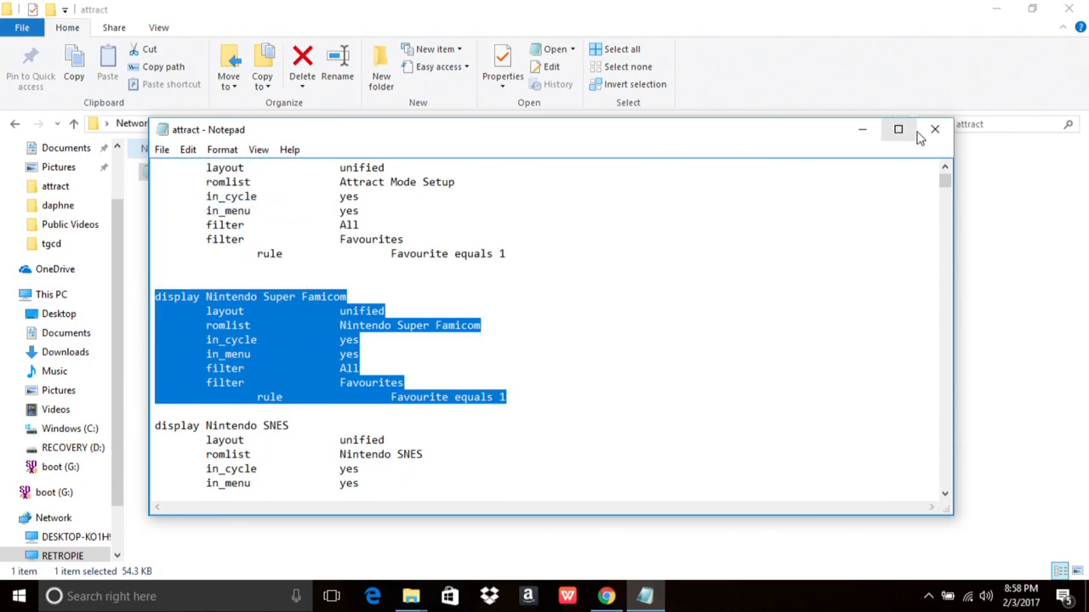
pyautogui.click(934, 129)
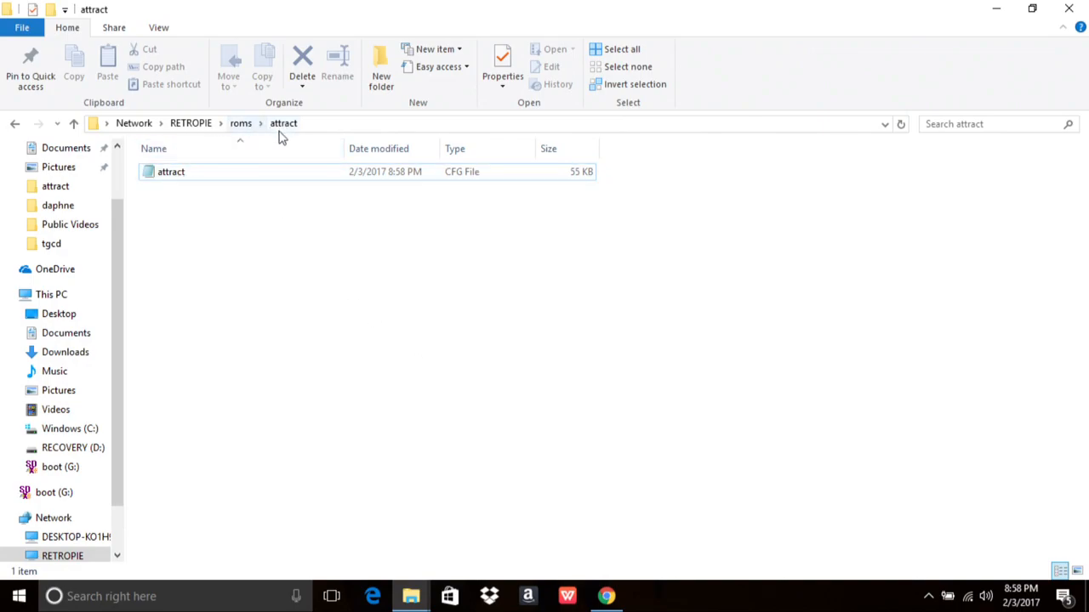
pyautogui.moveTo(248, 285)
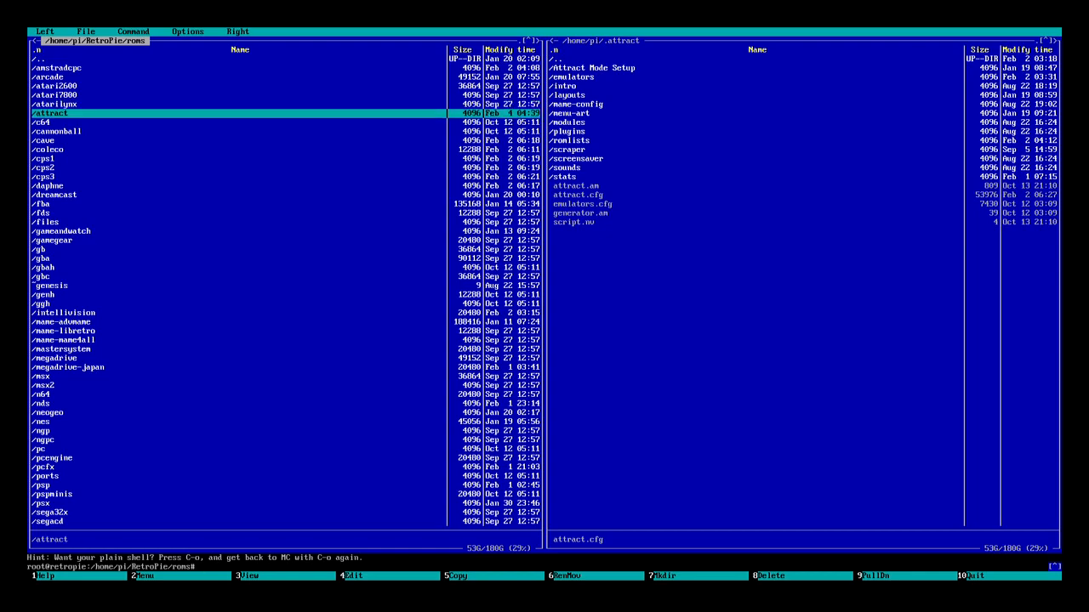
# Copy the edited attract.cfg from roms/attract onto /home/pi/.attract/attract.cfg, reaching the overwrite prompt
pyautogui.doubleClick(47, 112)
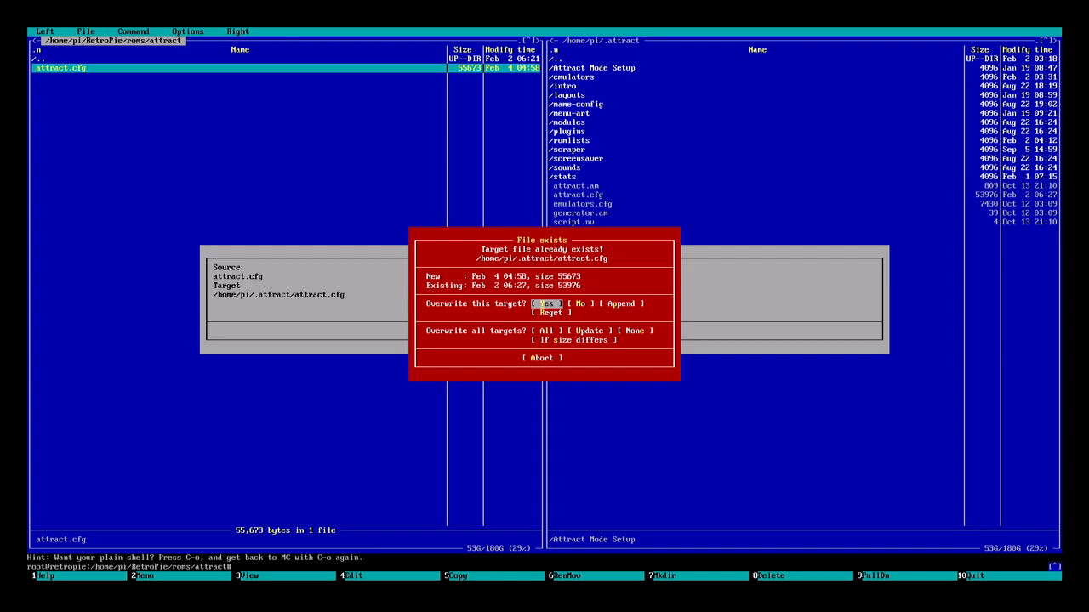
pyautogui.press('Tab')
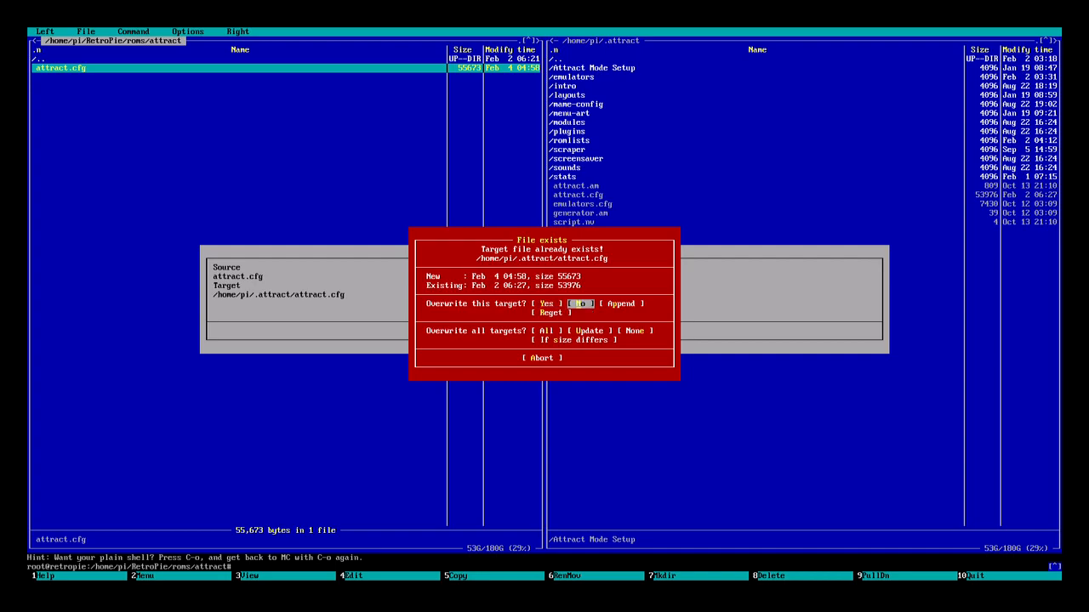